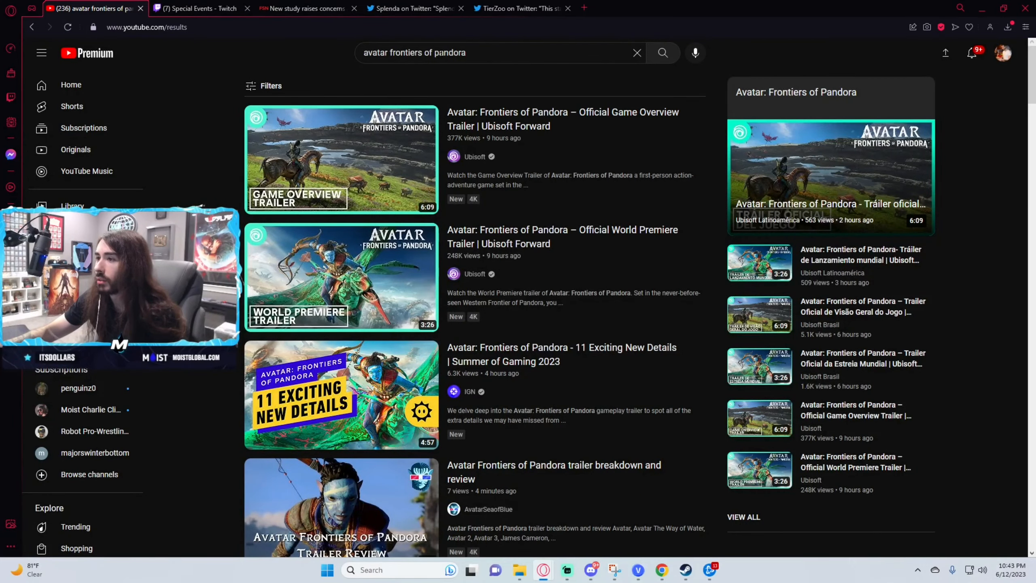
- Open the 'Avatar: Frontiers of Pandora – Official Game Overview Trailer | Ubisoft Forward' result
click(341, 159)
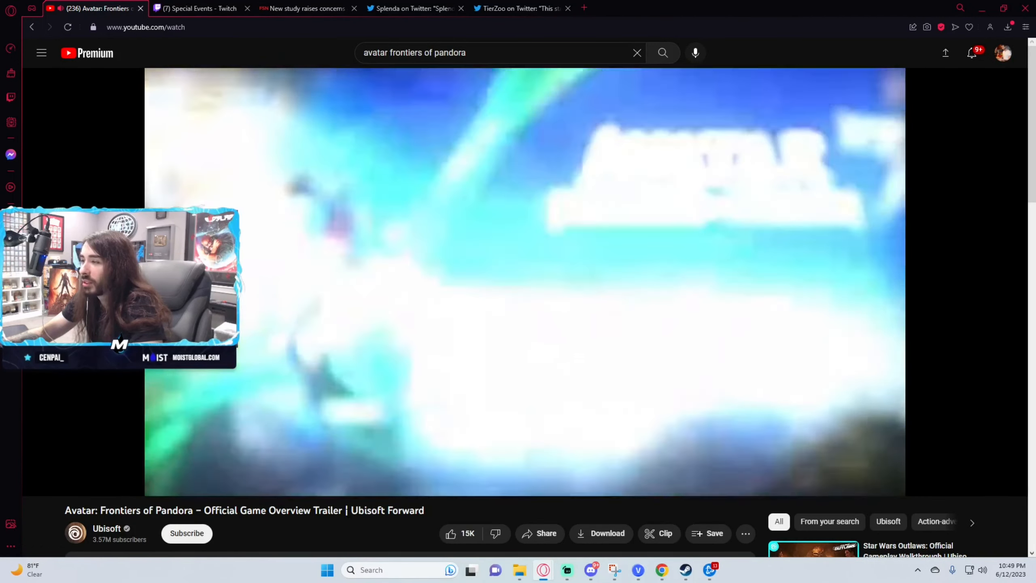
- After the trailer finishes, select the Star Wars Outlaws recommendation in the sidebar
click(661, 52)
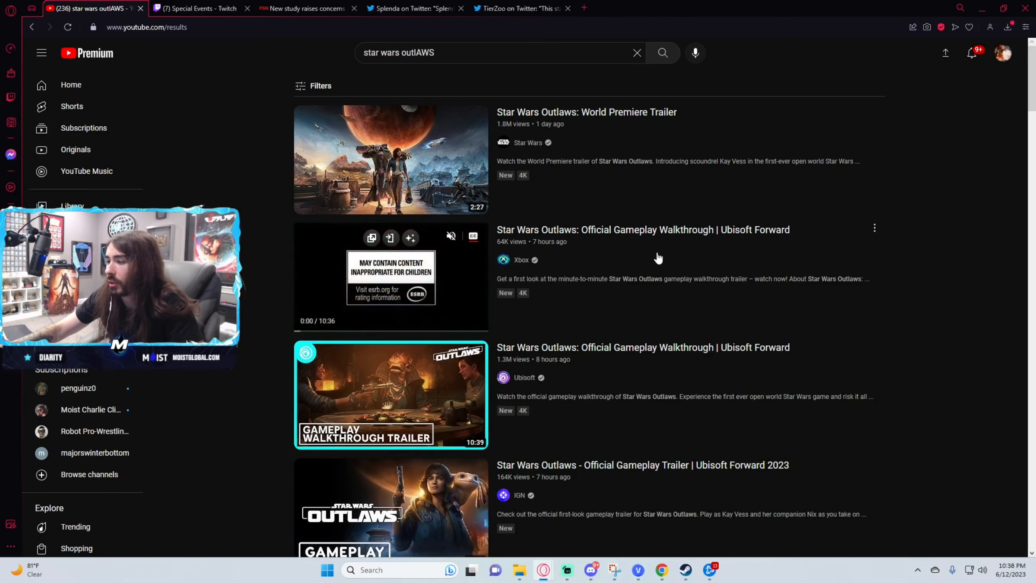
- Open Xbox's 'Star Wars Outlaws: Official Gameplay Walkthrough | Ubisoft Forward' video
click(390, 276)
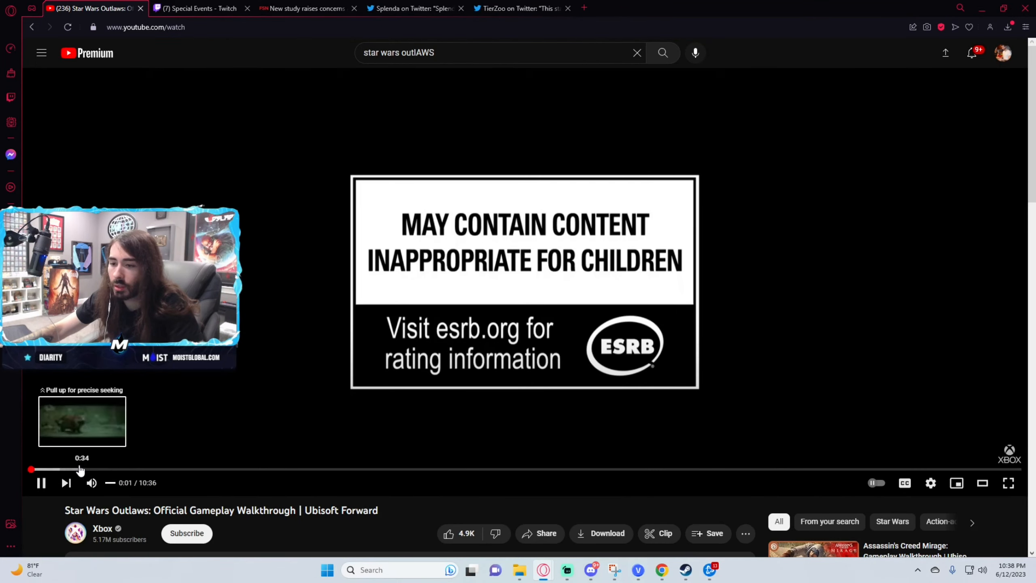
- Seek the walkthrough past the ESRB rating card into gameplay footage
click(110, 469)
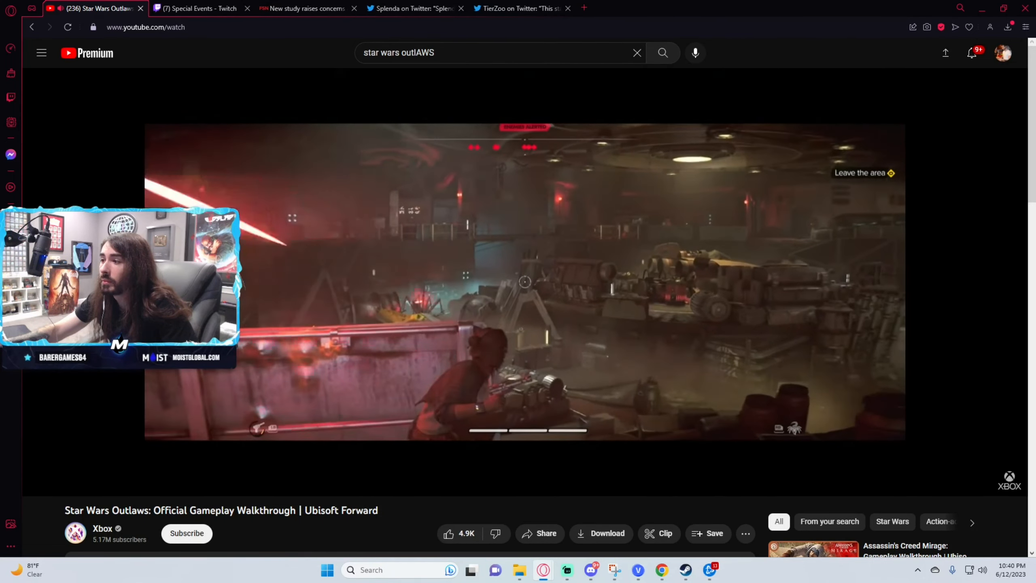
mouse_move(276, 470)
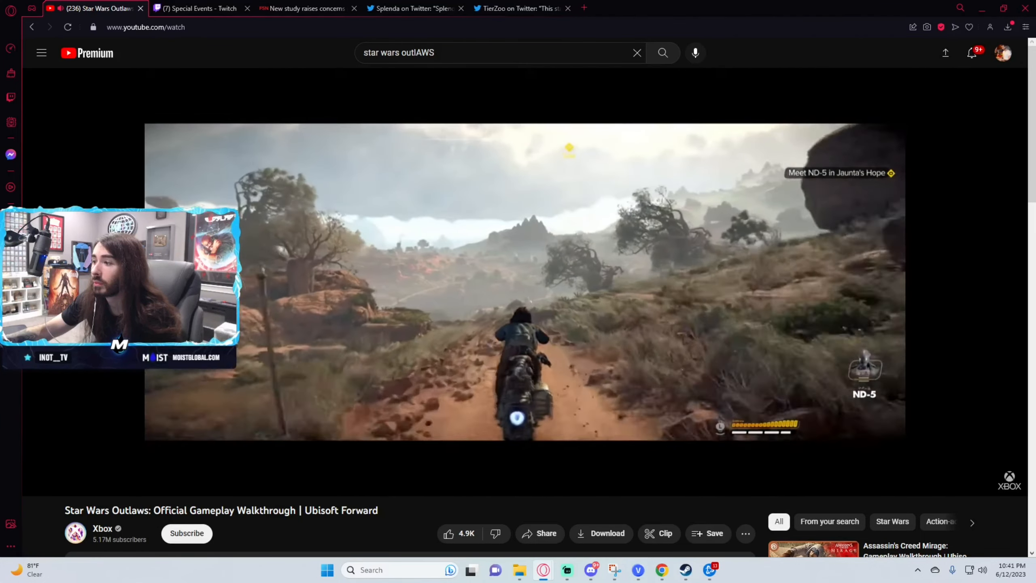
mouse_move(294, 497)
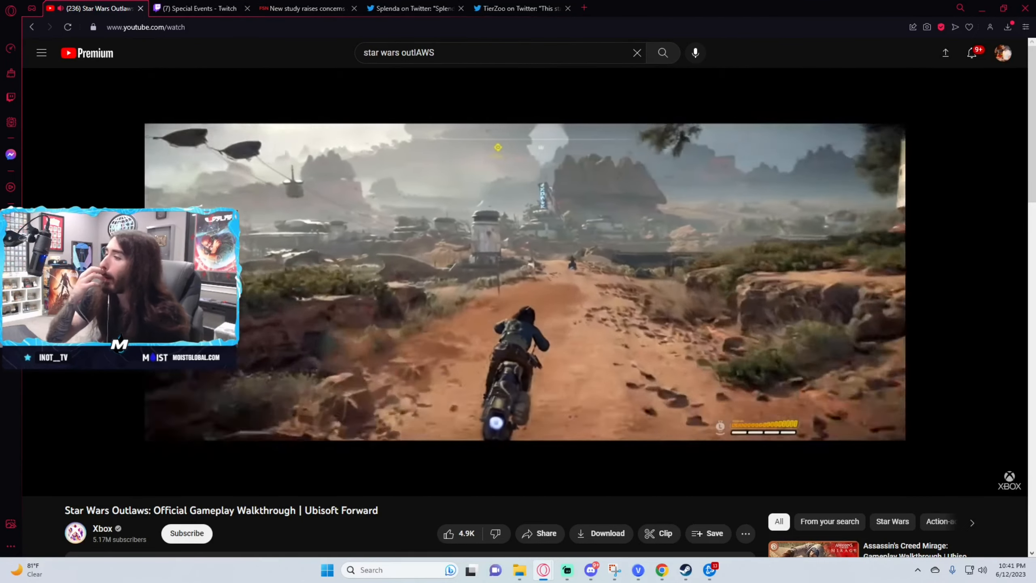
mouse_move(205, 384)
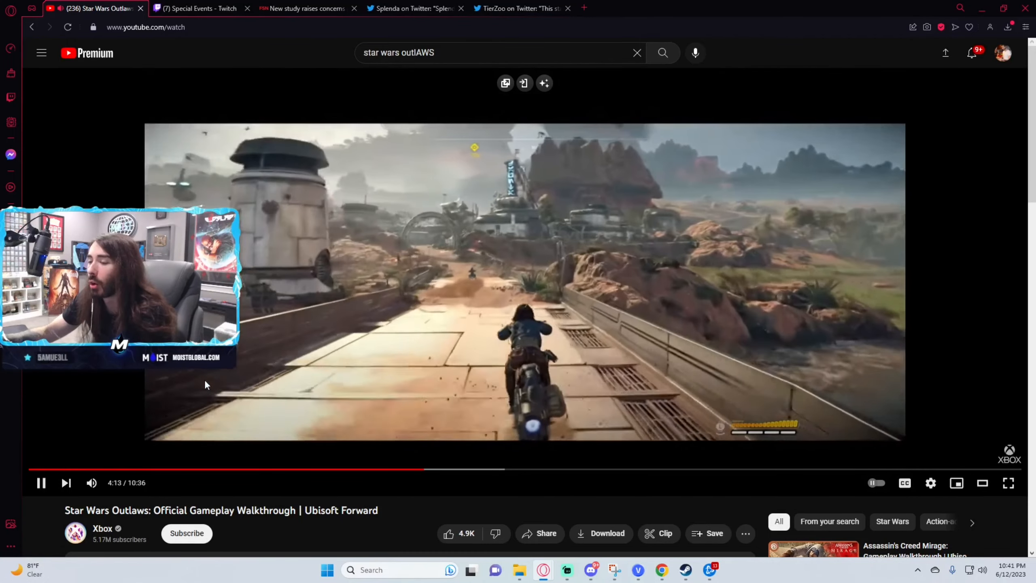
mouse_move(386, 517)
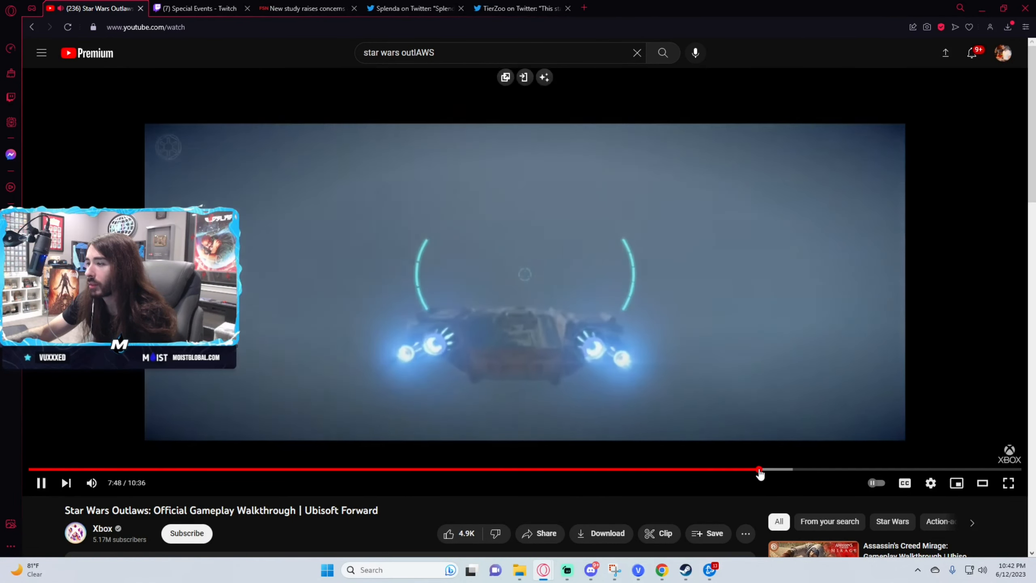
mouse_move(755, 473)
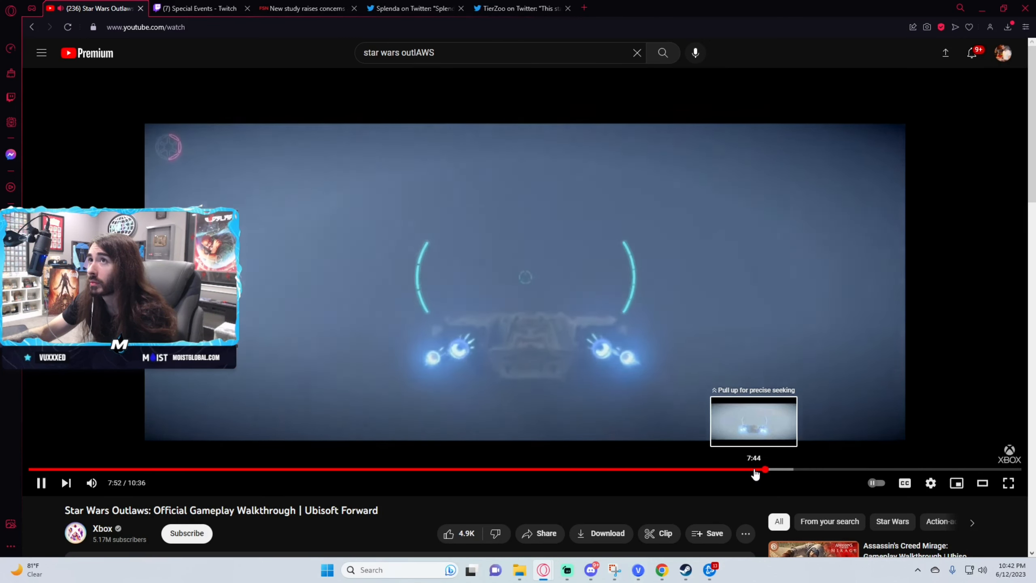
- Seek the walkthrough from about 7:50 to roughly 10:01 of 10:36
click(765, 470)
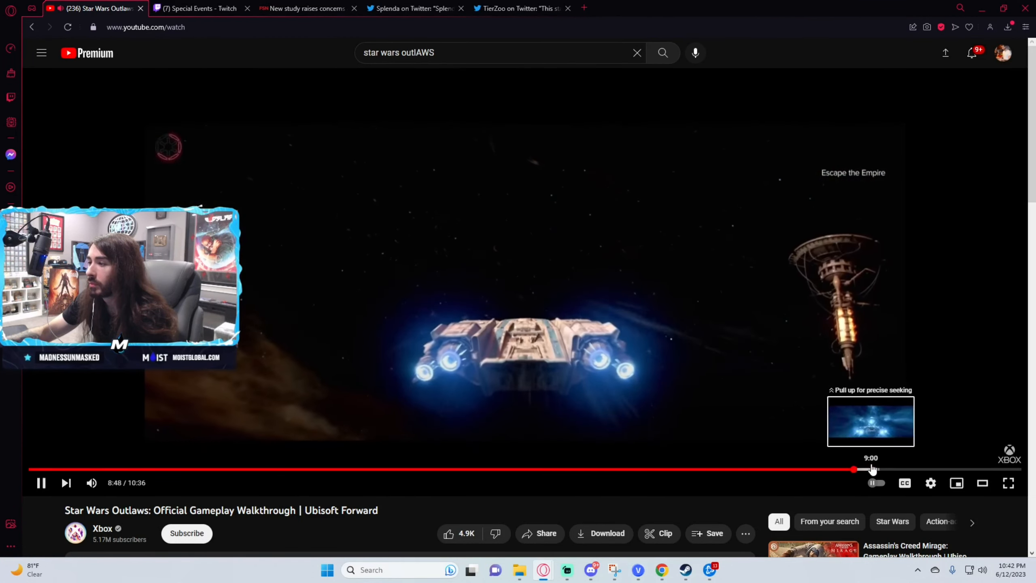
click(930, 470)
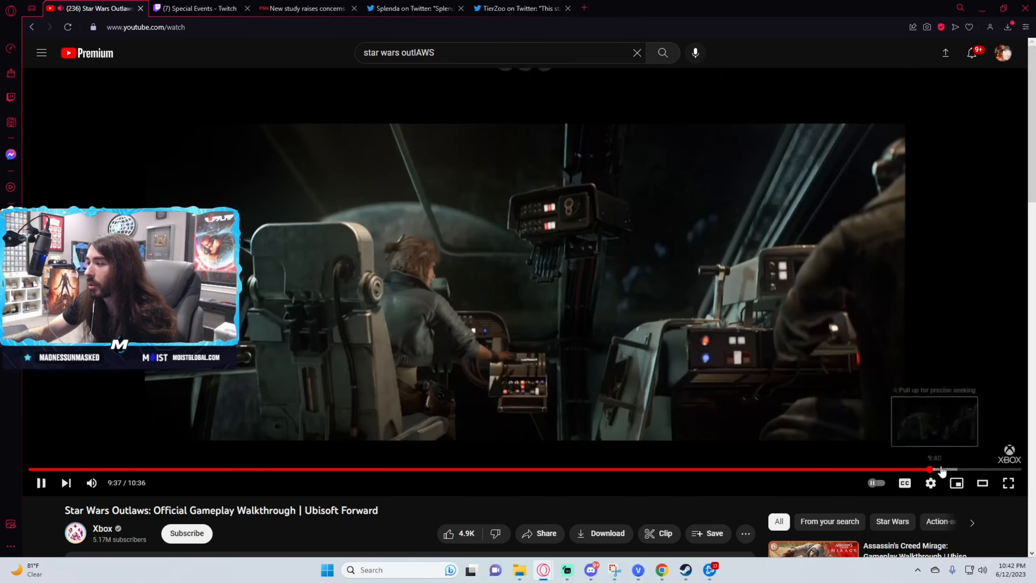
click(961, 469)
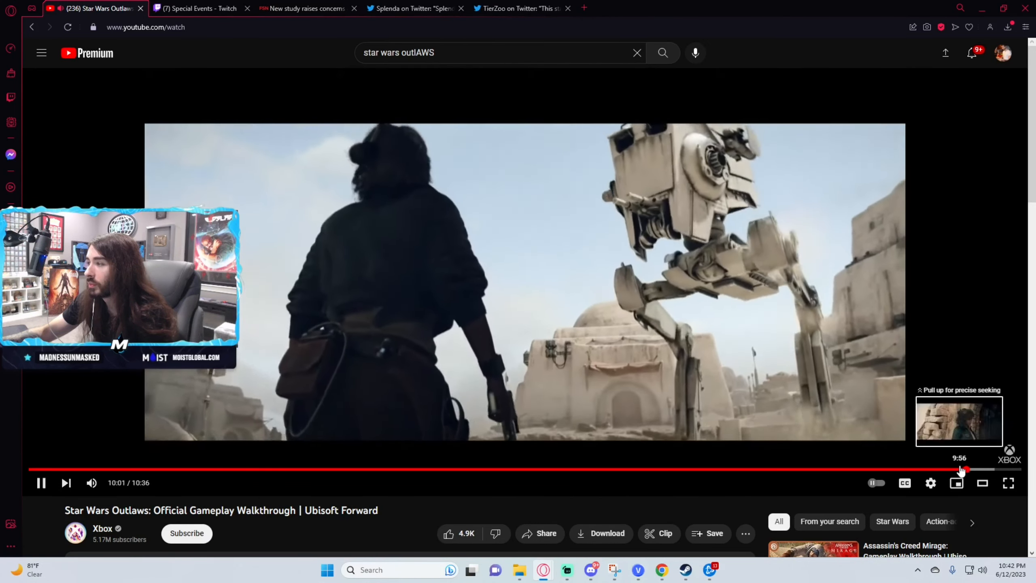